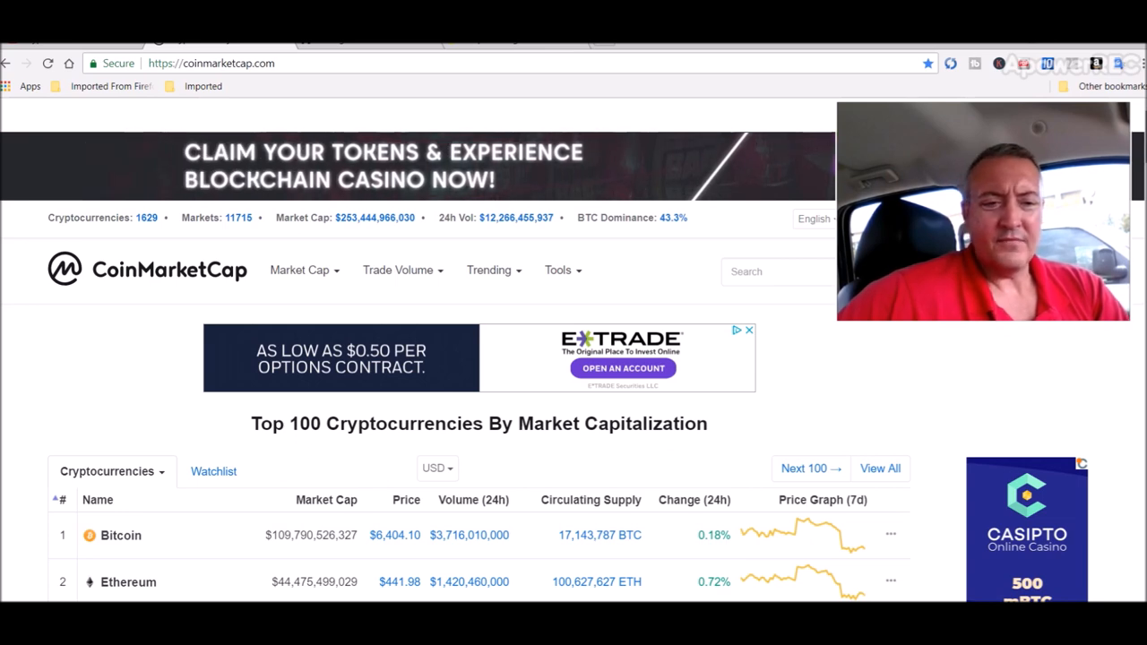
Bring up the RigList and open AMDRig's overclocking settings showing core and memory values
scroll(down, 3)
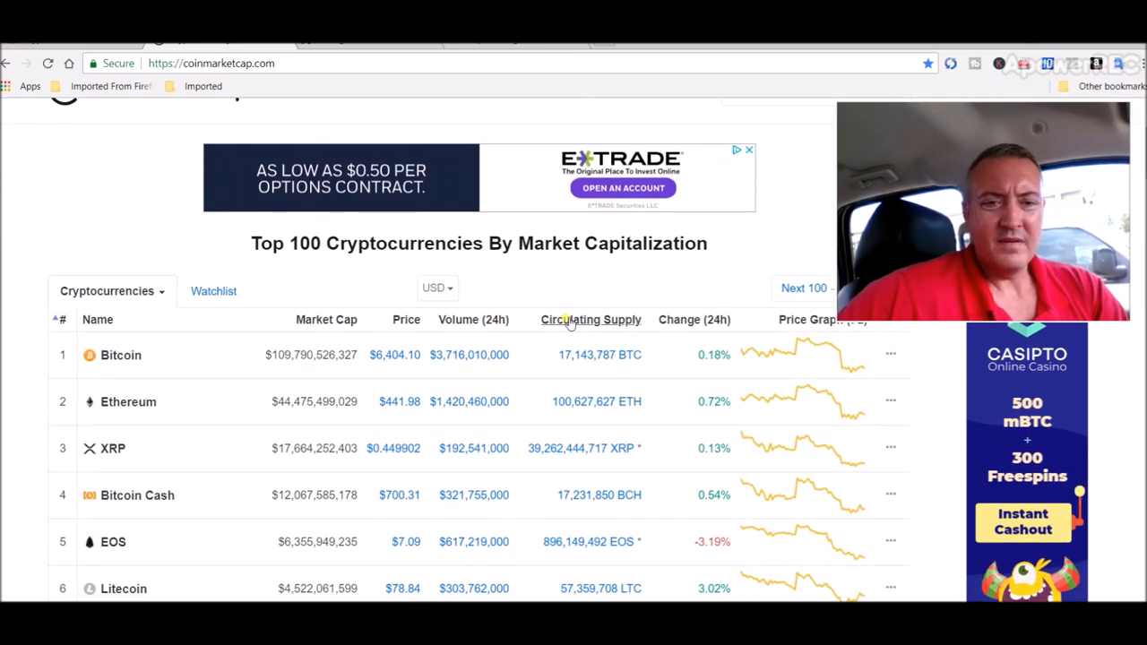
mouse_move(864, 383)
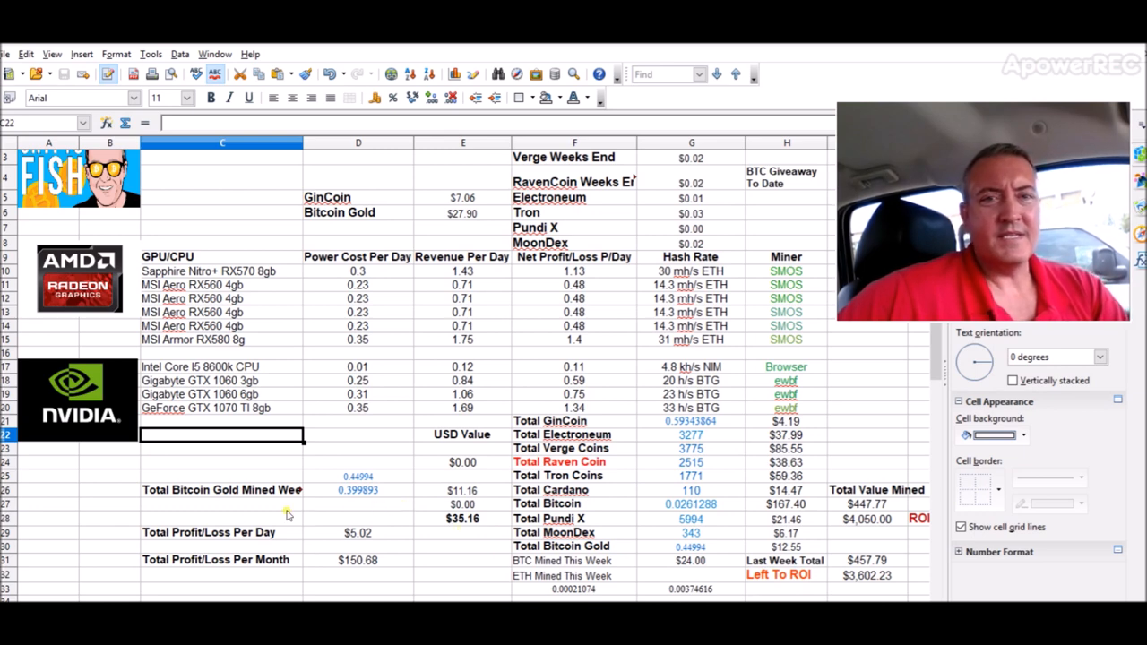
mouse_move(343, 537)
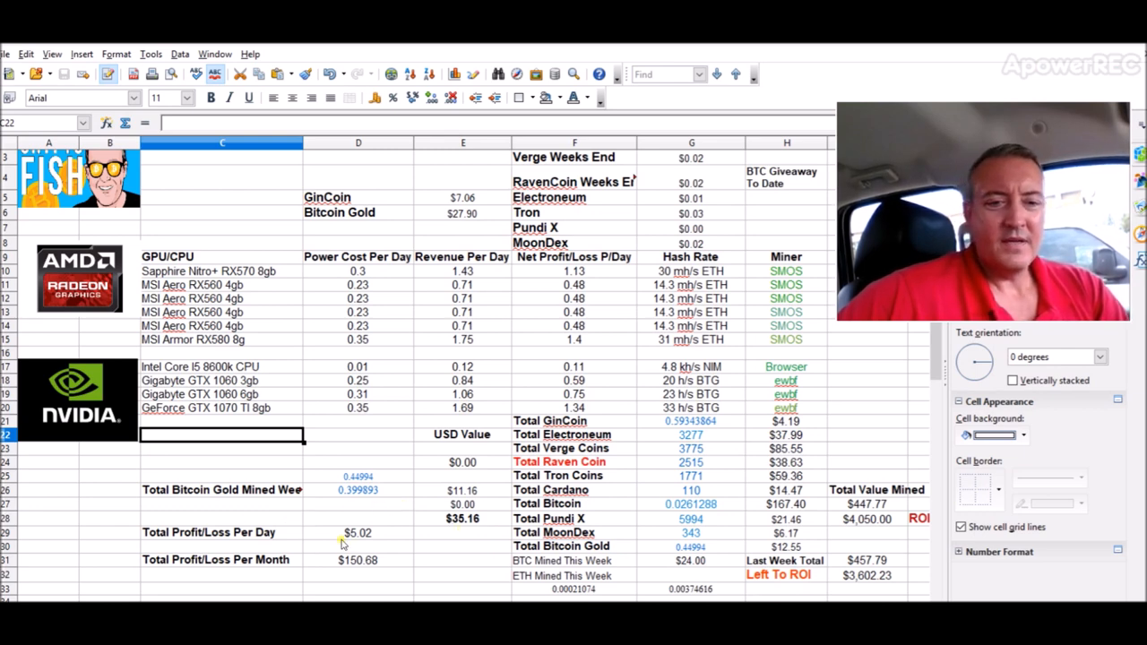
mouse_move(265, 516)
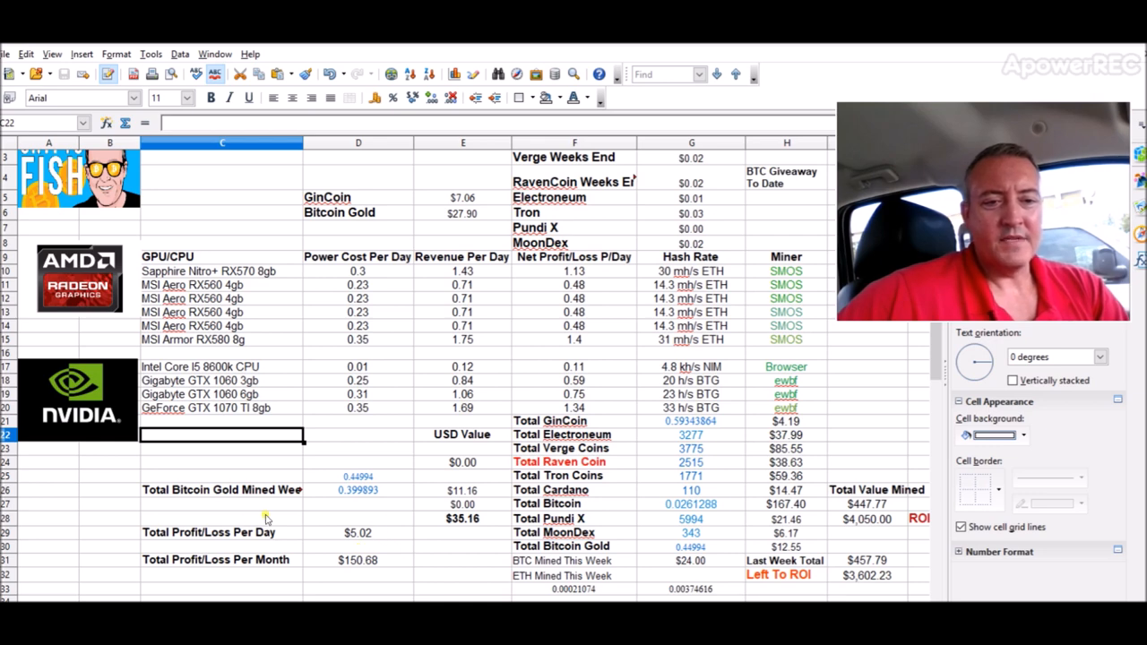
mouse_move(235, 512)
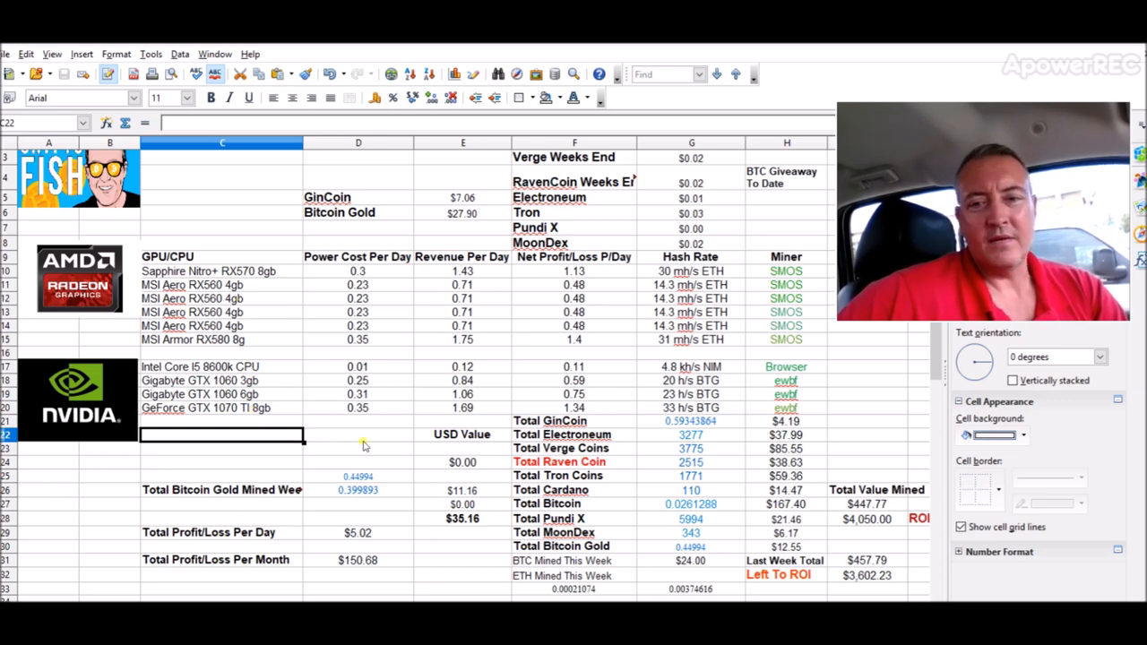
mouse_move(893, 462)
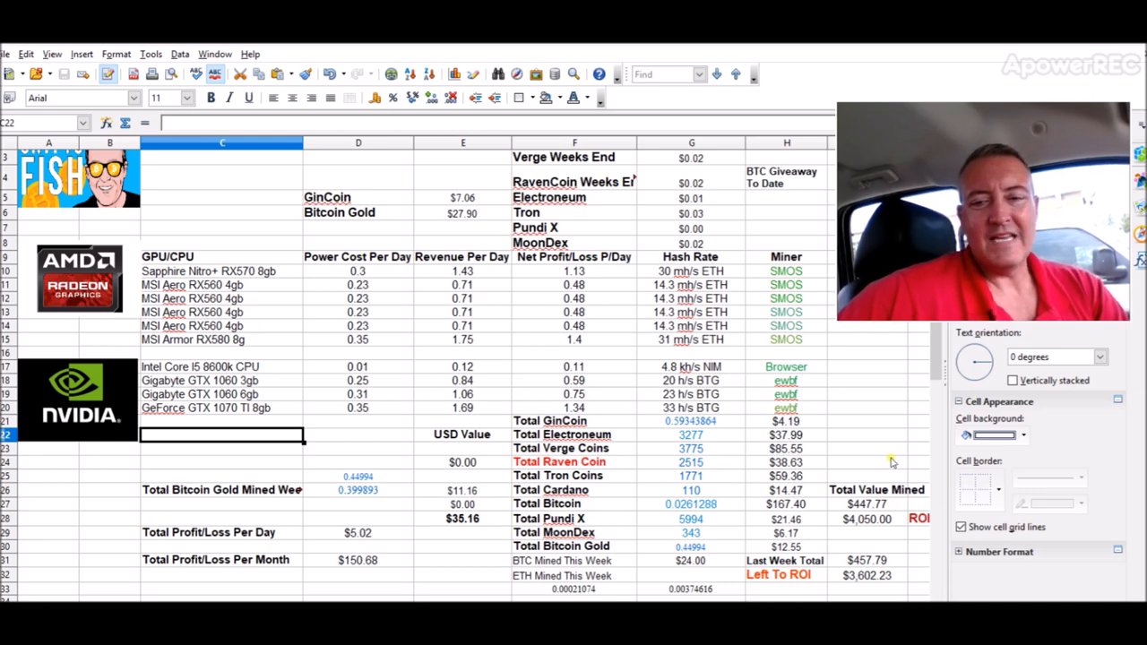
mouse_move(896, 477)
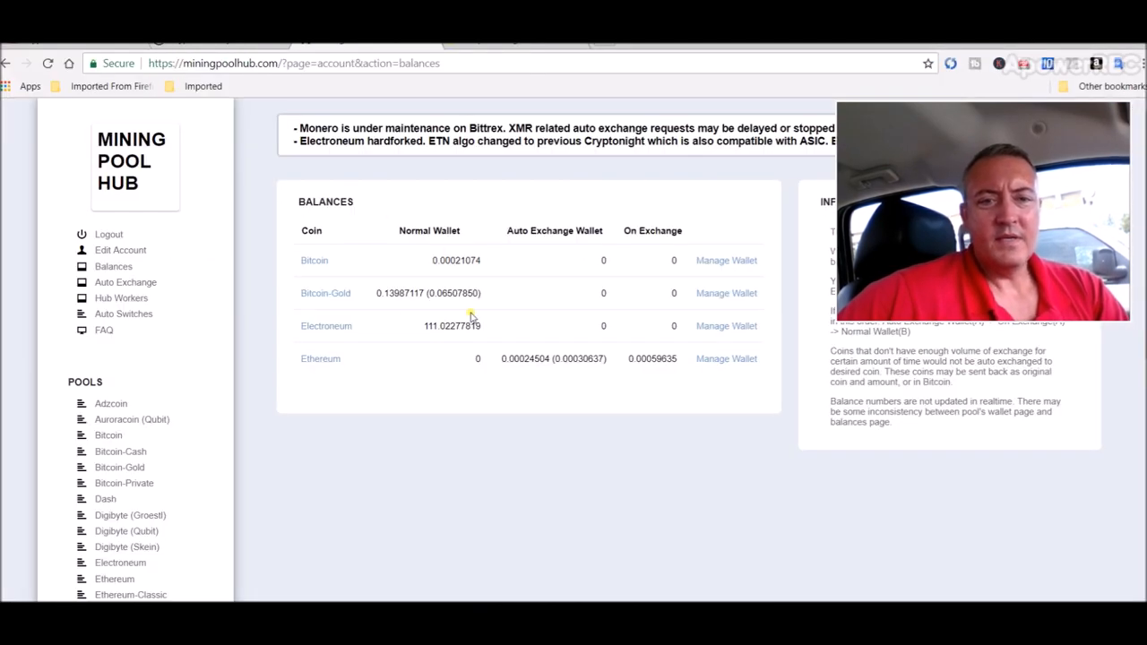
mouse_move(520, 297)
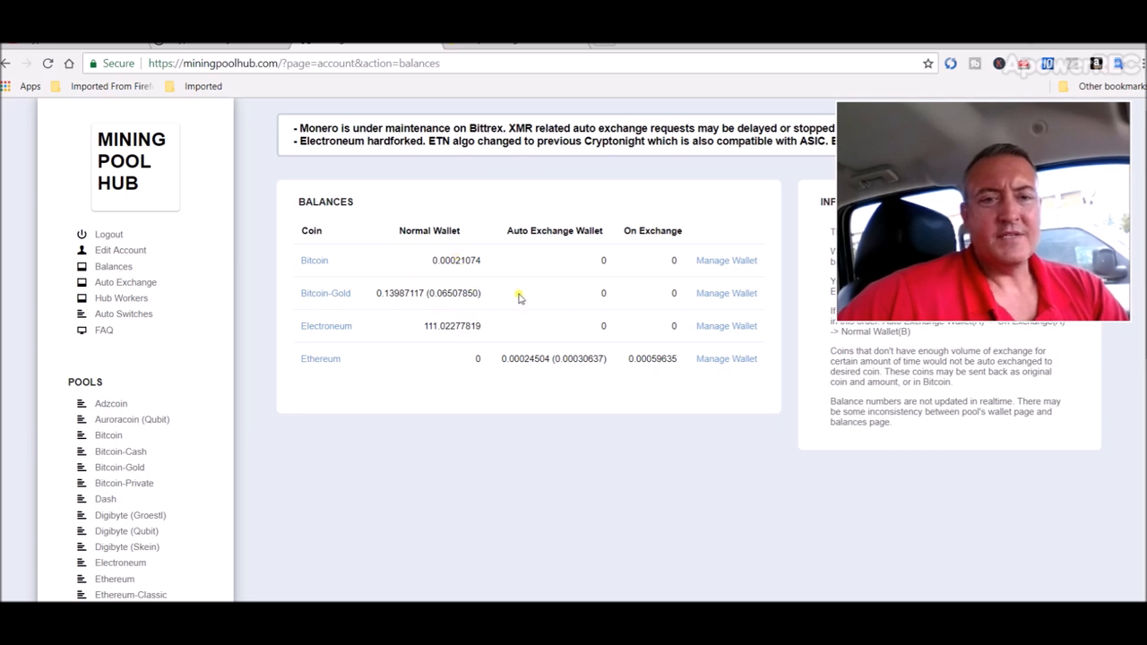
double_click(452, 260)
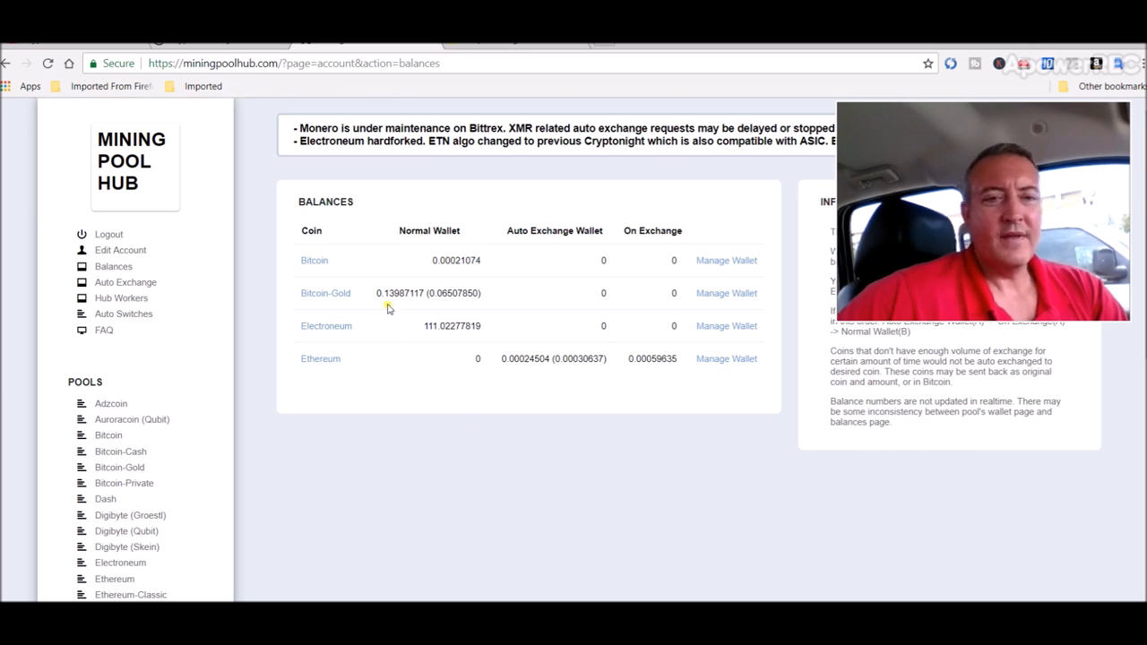
mouse_move(429, 383)
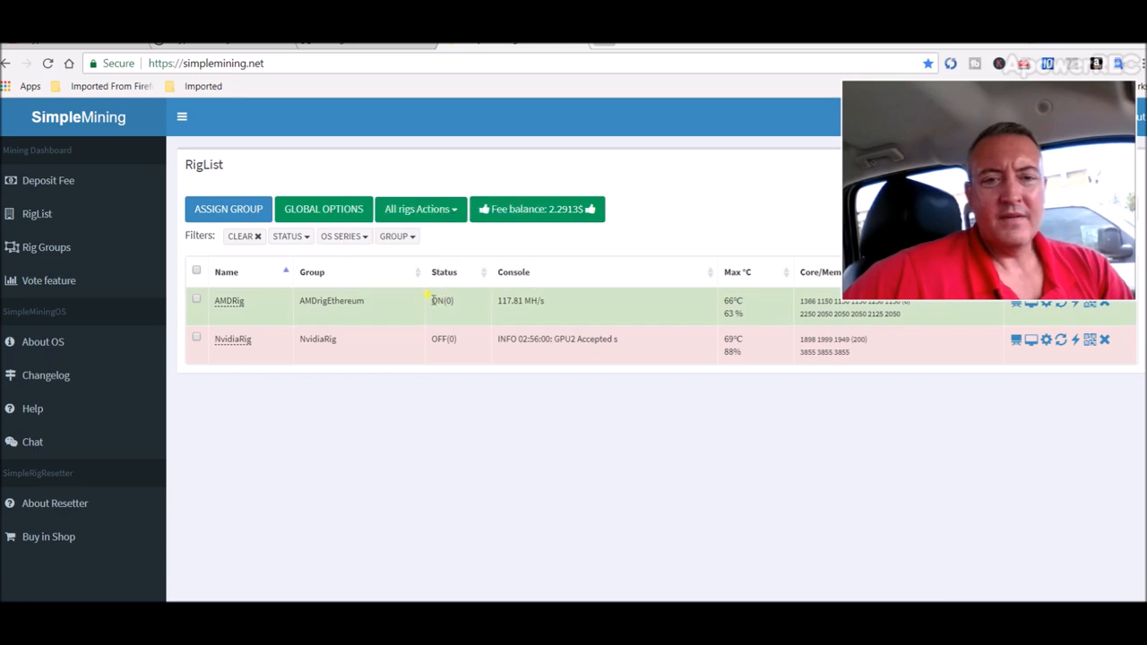
mouse_move(435, 301)
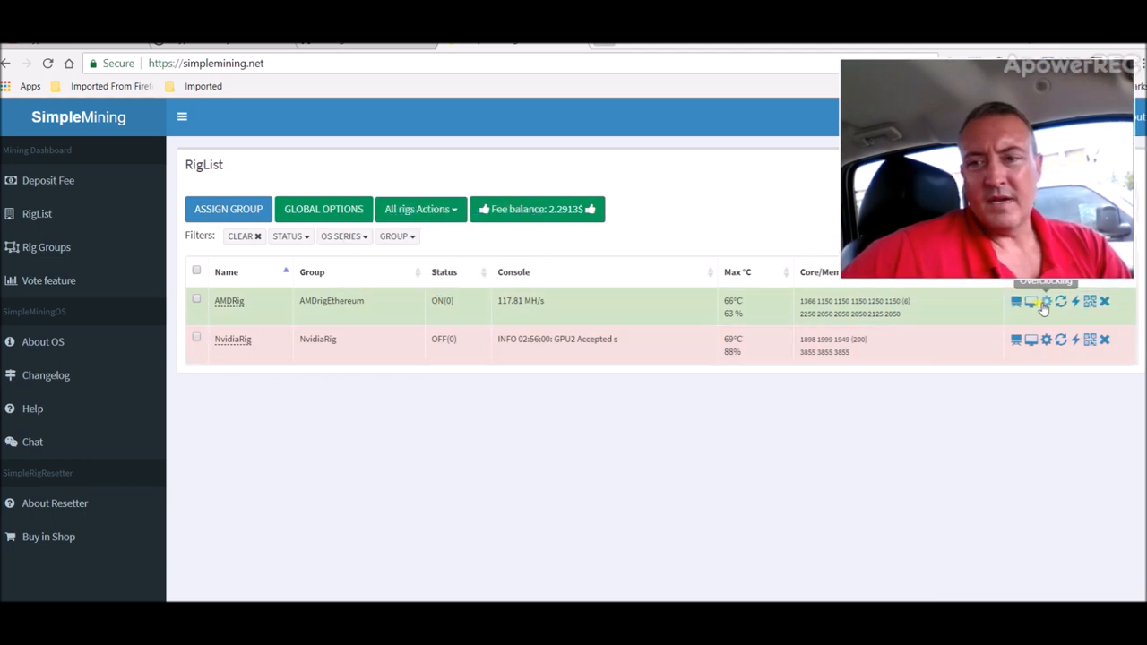
click(1043, 301)
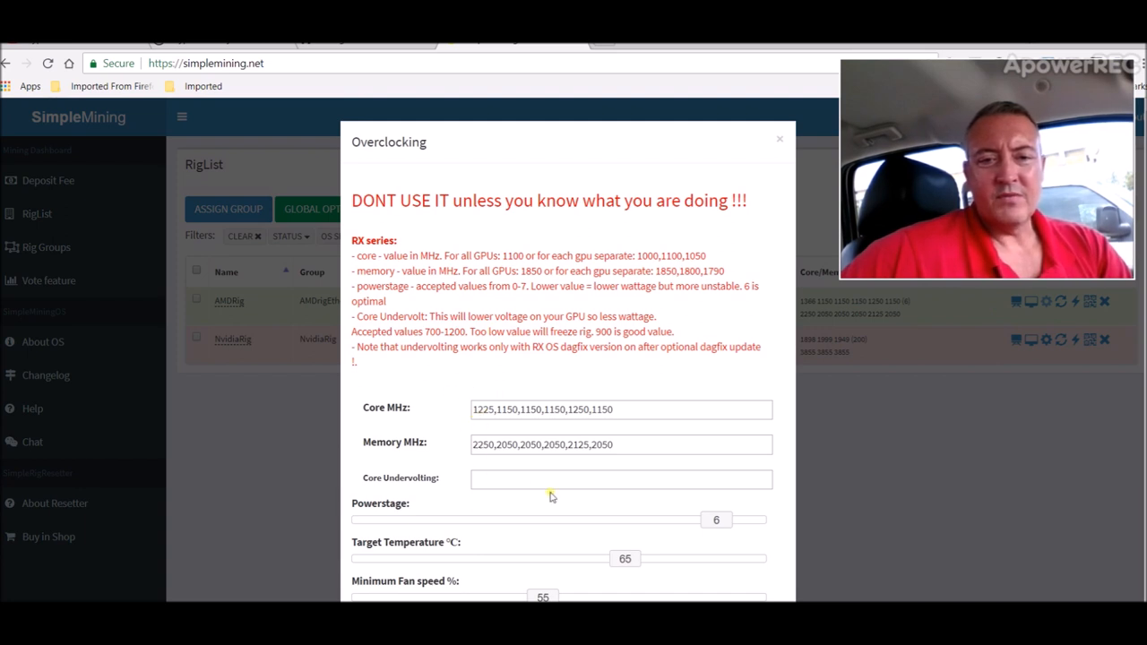
mouse_move(744, 401)
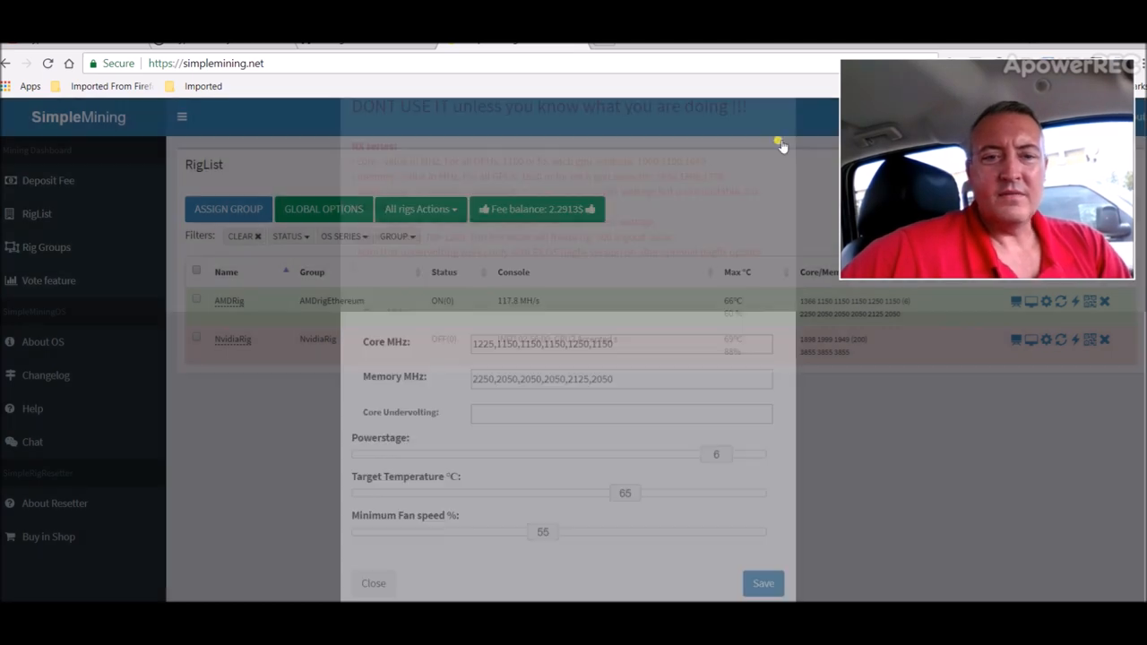
Close the AMDRig Overclocking dialog after reviewing Core and Memory MHz, leaving values unchanged
click(373, 585)
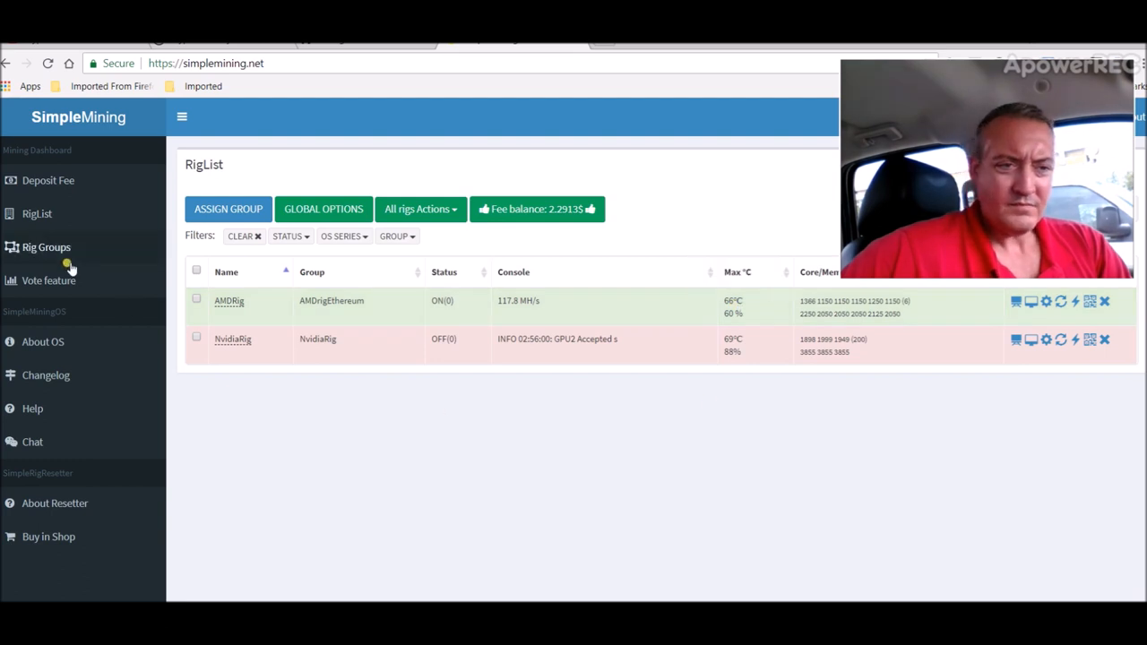
View the Claymore miner programs for the AMDRigEthereum group, then close that list
click(47, 247)
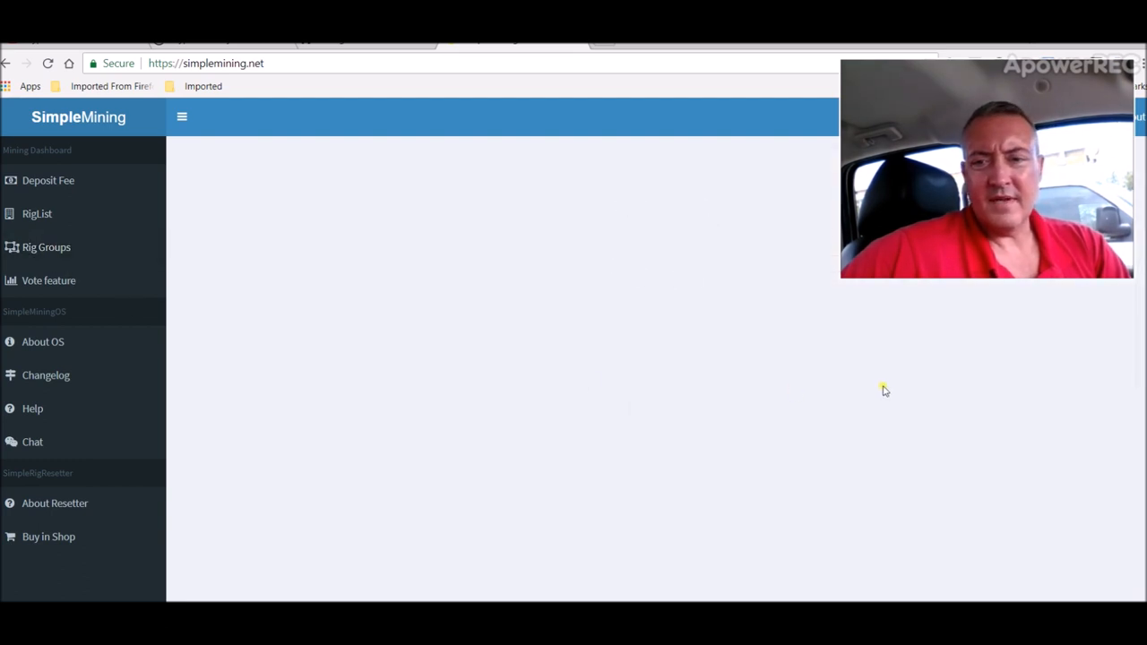
click(50, 247)
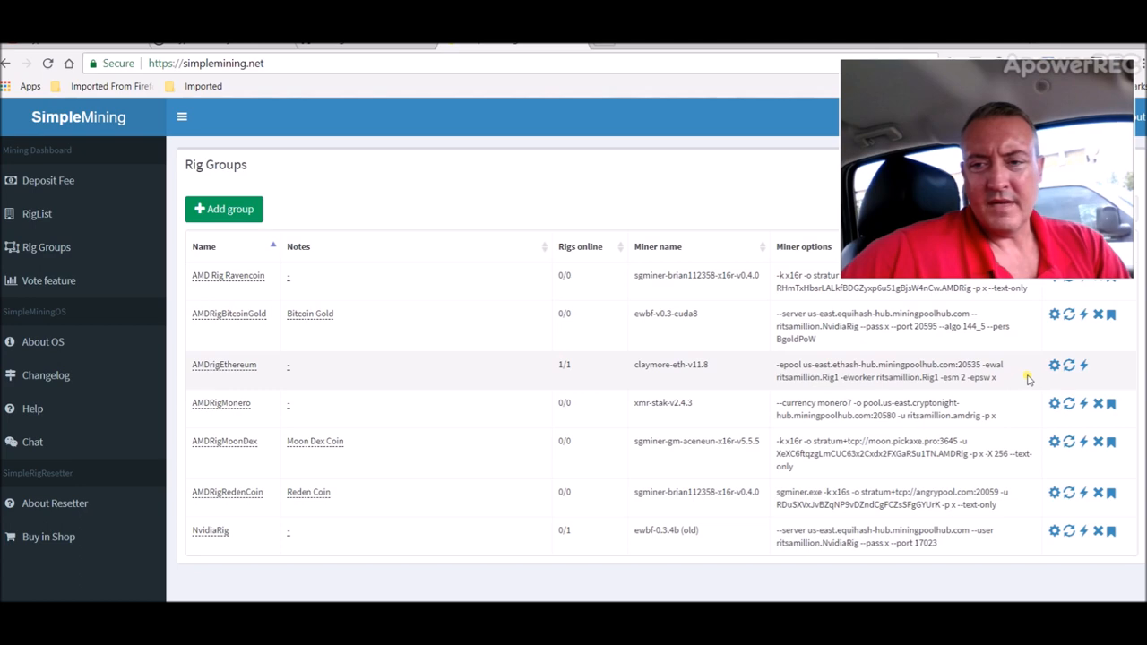
click(1052, 365)
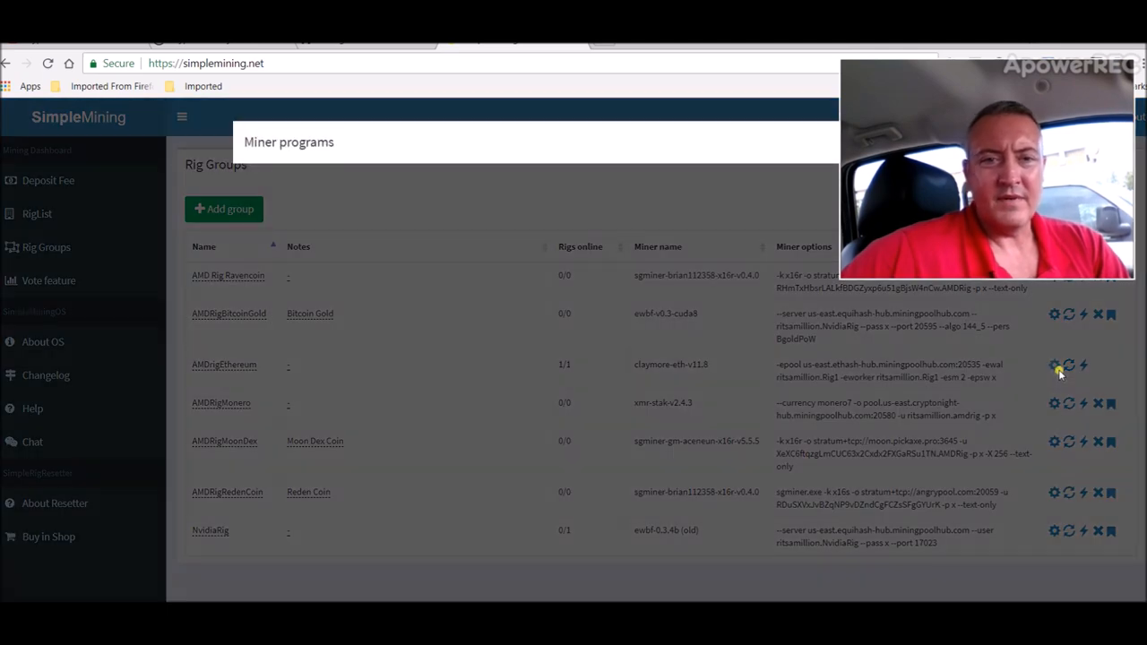
click(1056, 366)
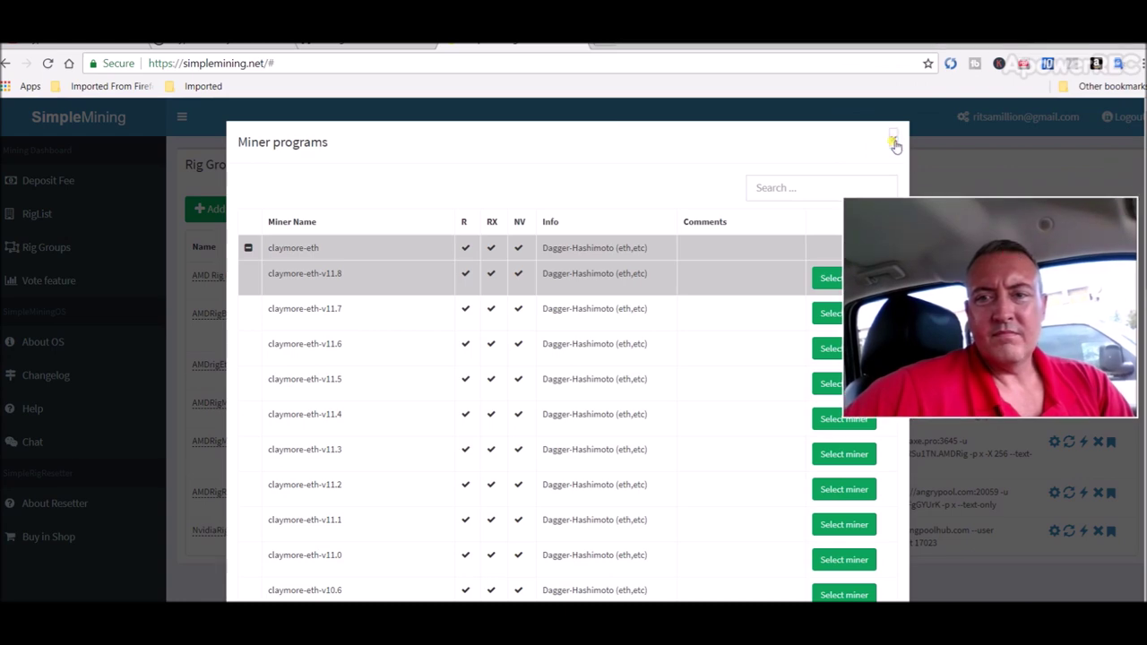
click(893, 143)
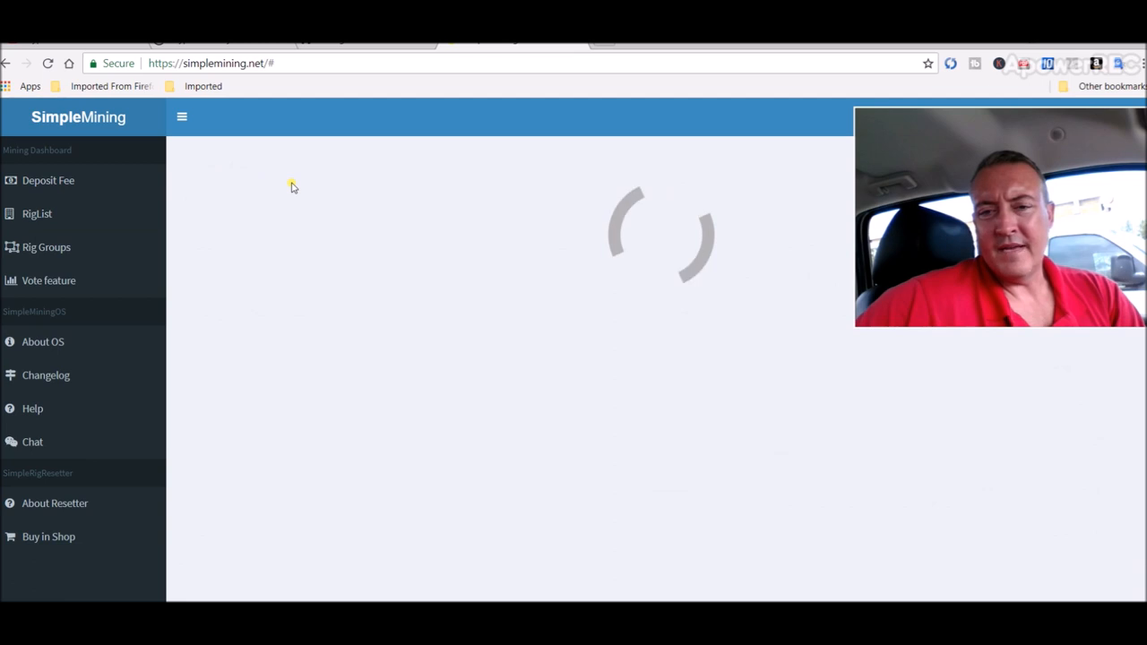
Return to the RigList showing AMDRig online and NvidiaRig offline
click(36, 213)
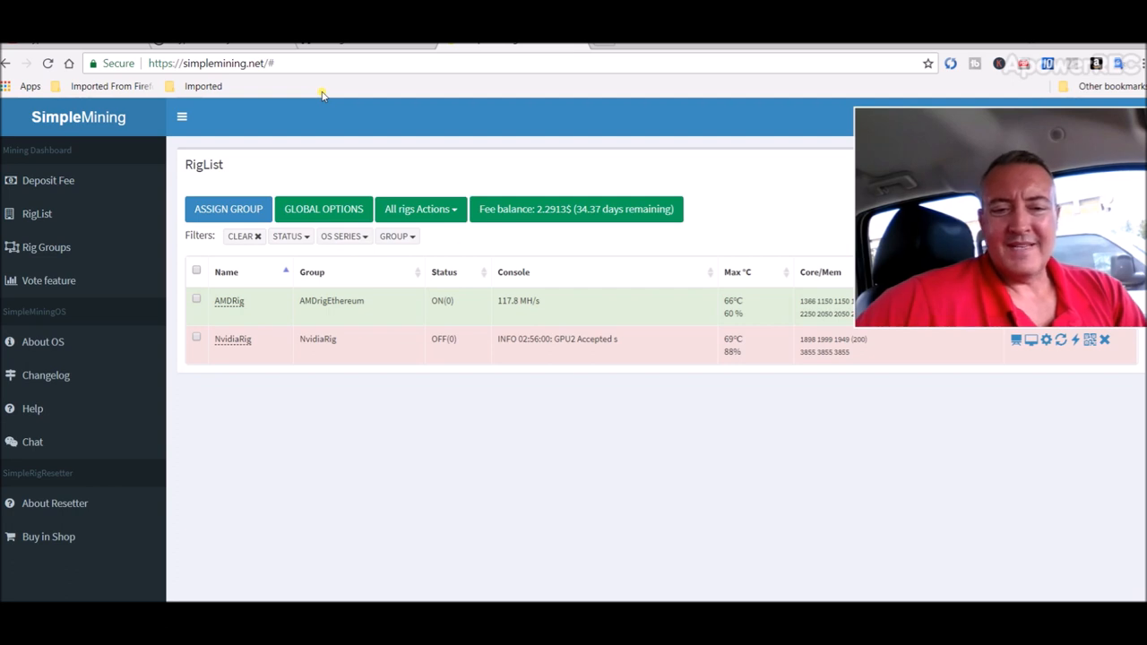
mouse_move(687, 480)
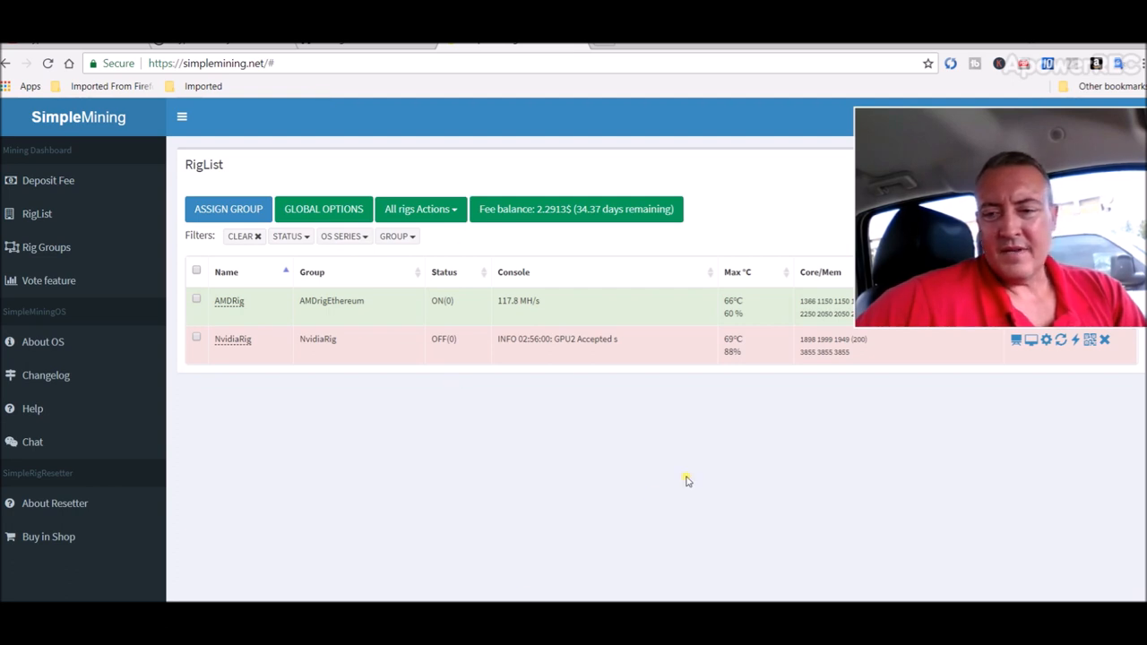
mouse_move(347, 498)
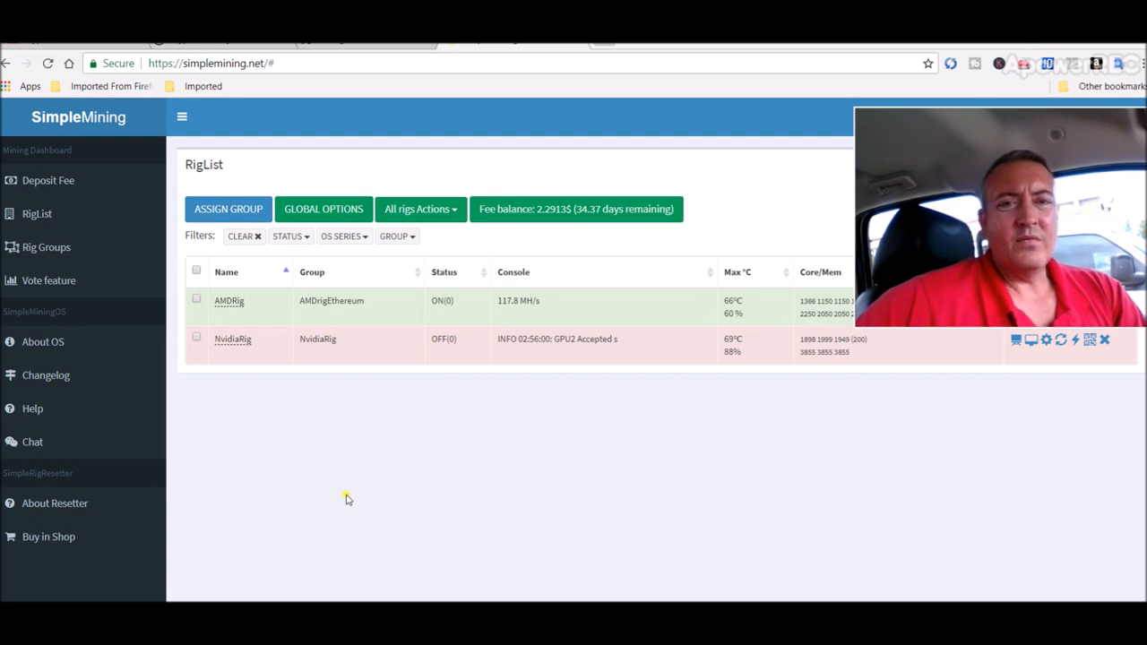
mouse_move(632, 470)
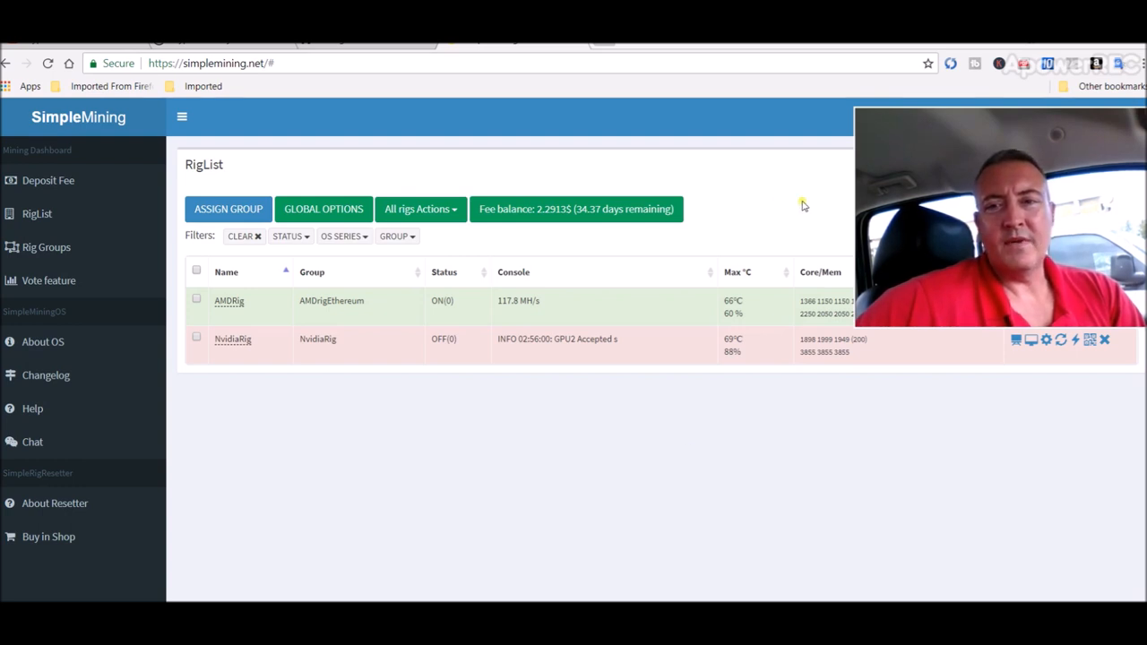
mouse_move(469, 165)
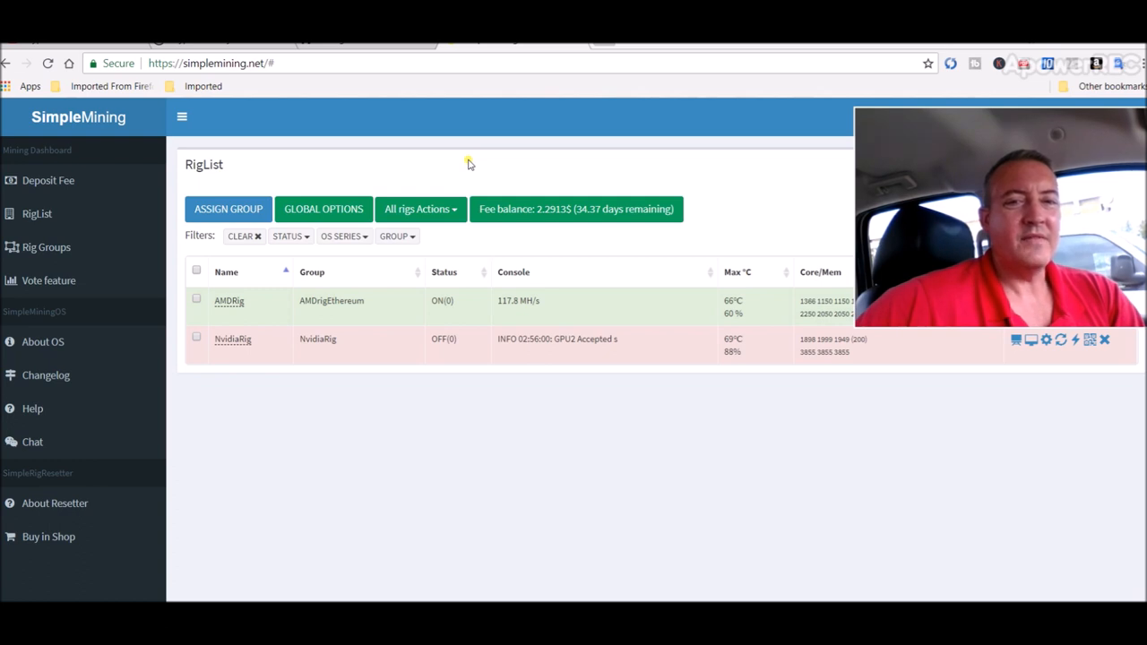
mouse_move(718, 227)
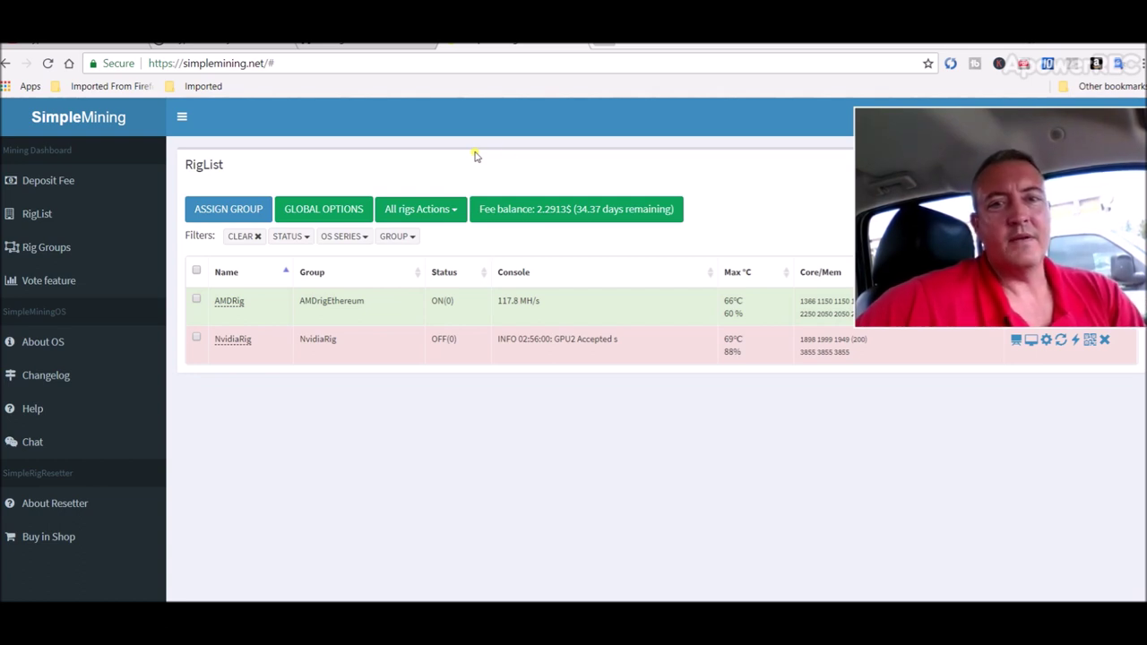
mouse_move(588, 249)
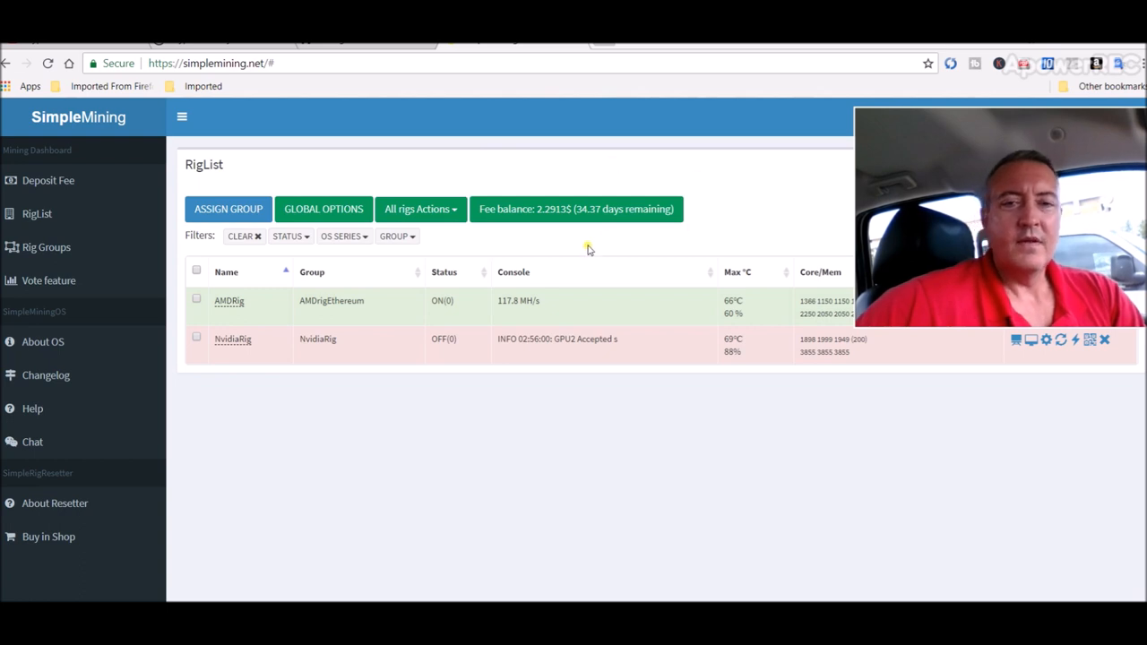
mouse_move(631, 477)
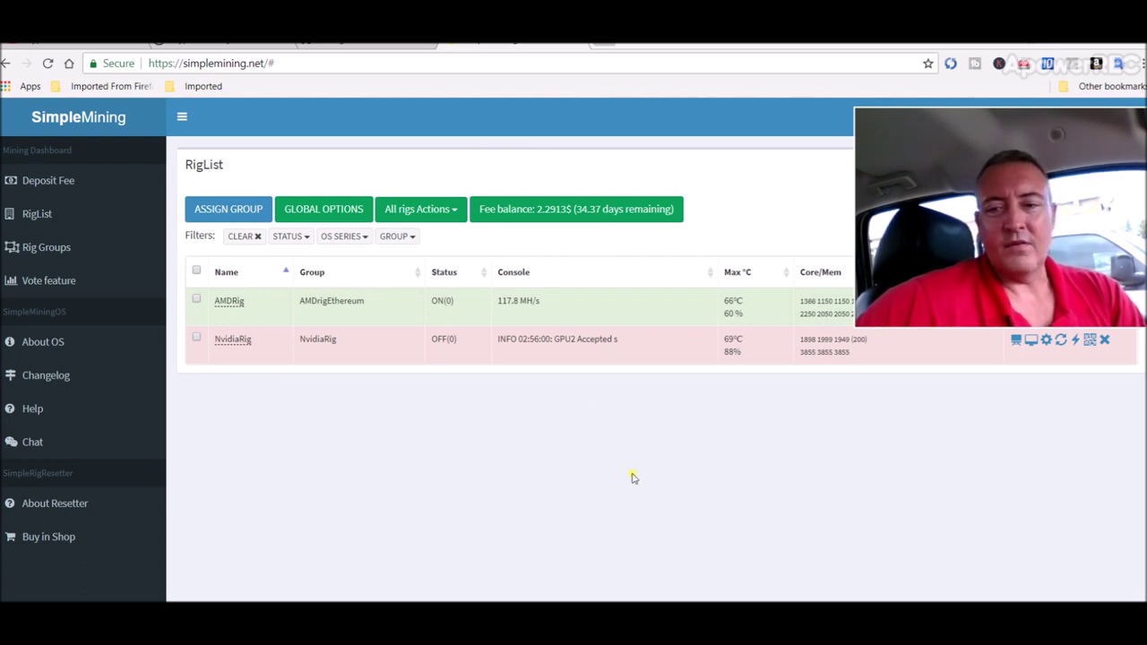